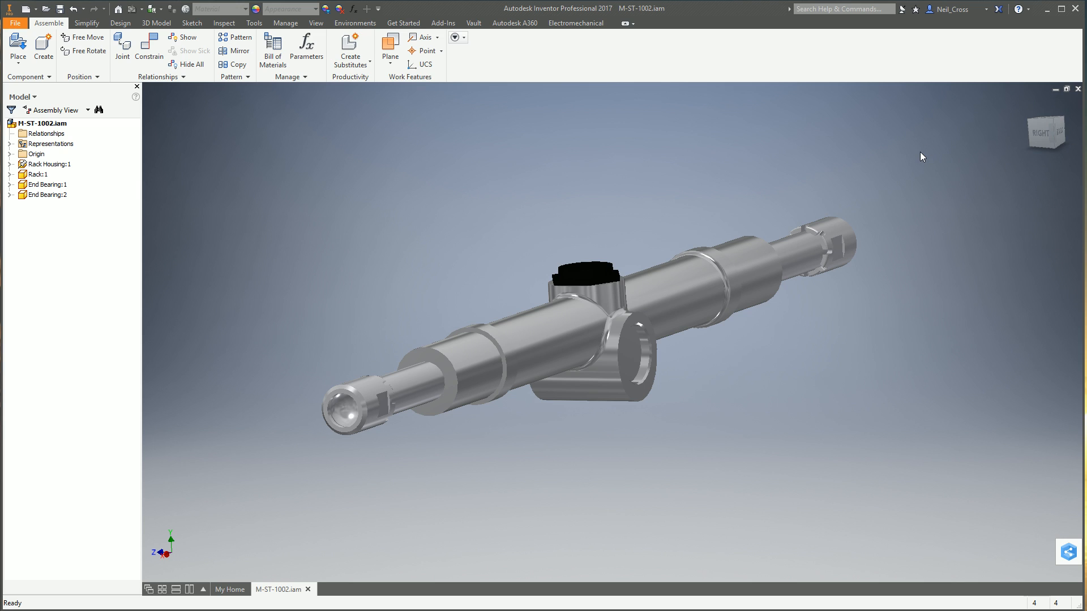
{"action": "mouse_move", "coordinate": [690, 164]}
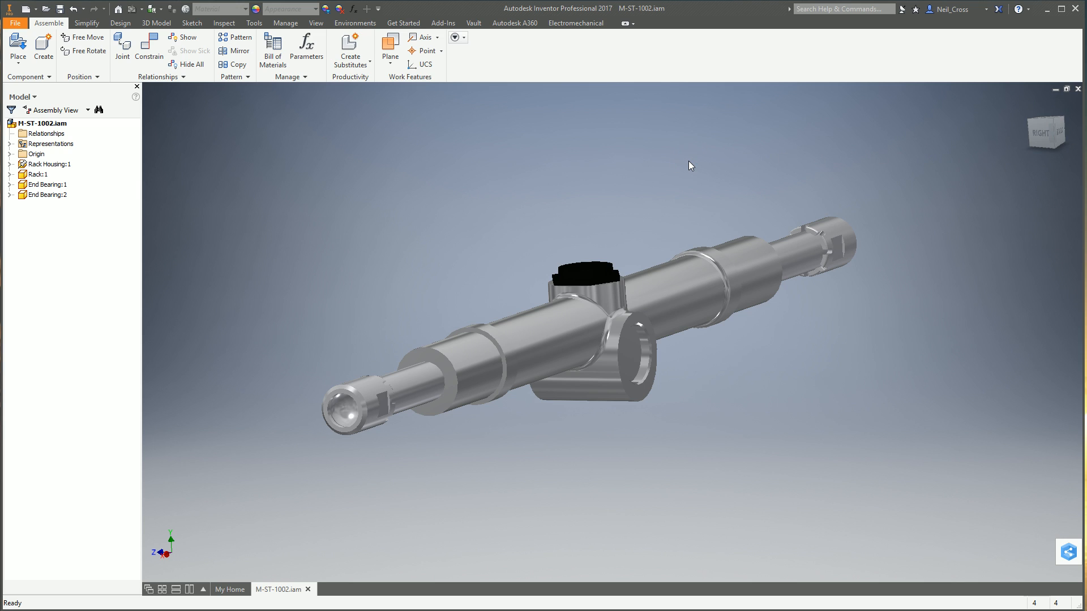
{"action": "mouse_move", "coordinate": [694, 162]}
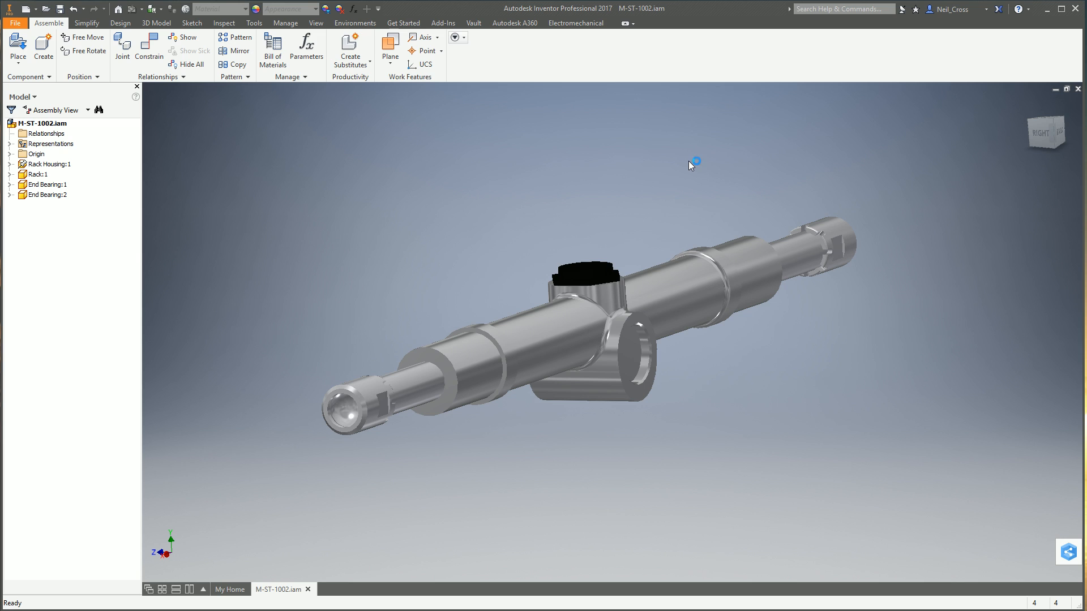
{"action": "mouse_move", "coordinate": [562, 201]}
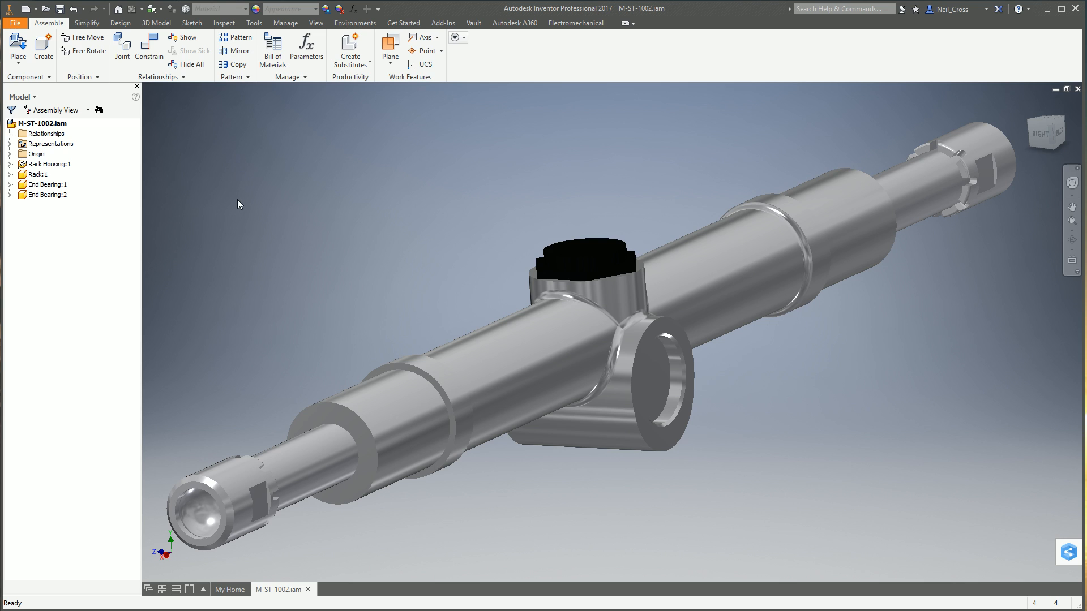
{"action": "mouse_move", "coordinate": [138, 110]}
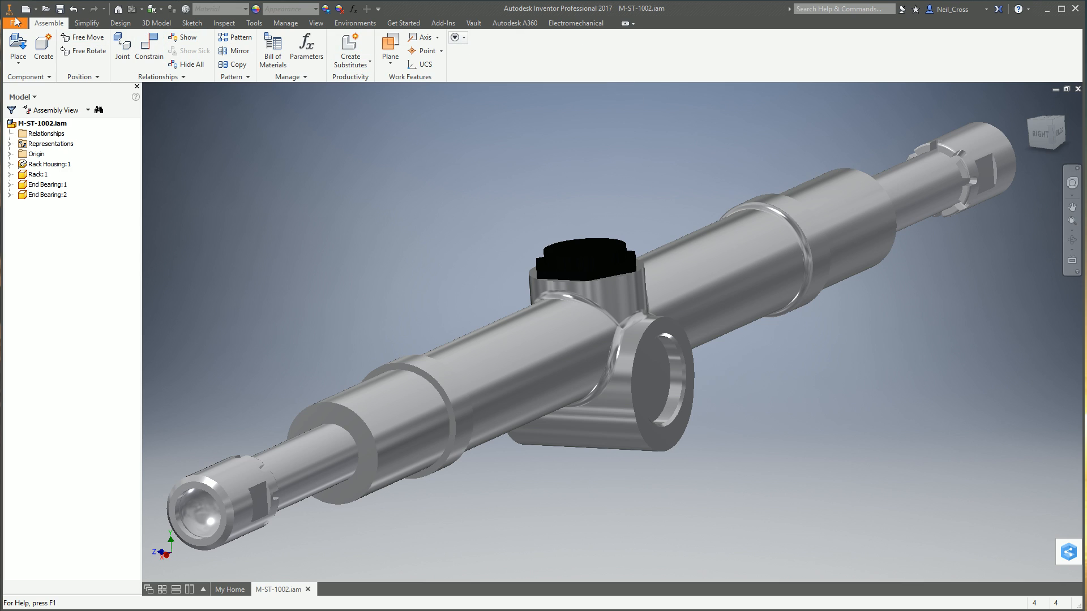
Review the General tab of Inventor 2017's Application Options via File > Options, then leave for the web browser.
{"action": "left_click", "coordinate": [40, 122]}
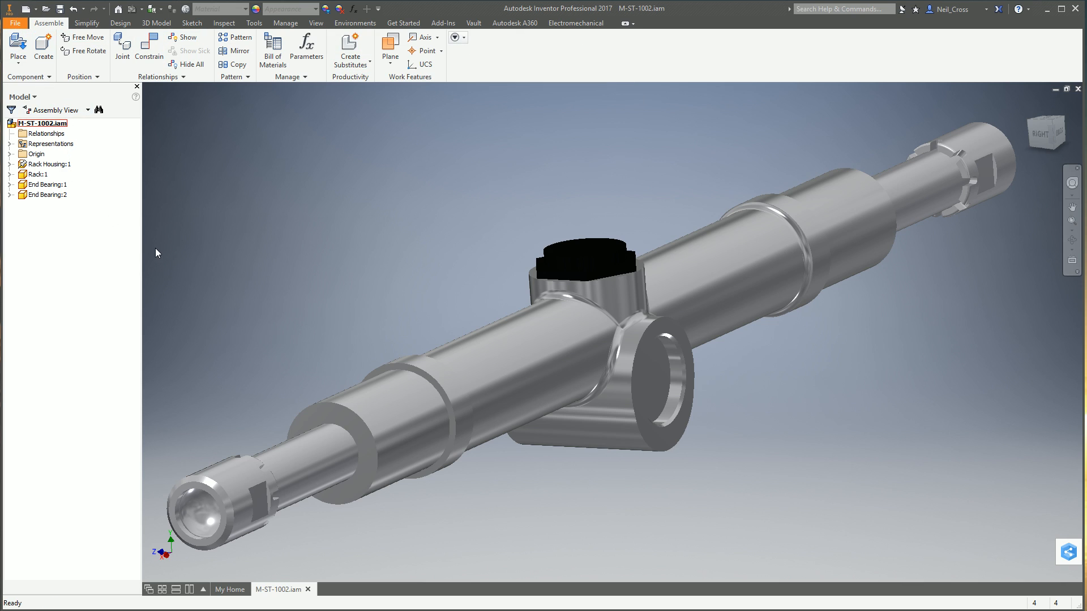
{"action": "mouse_move", "coordinate": [165, 251]}
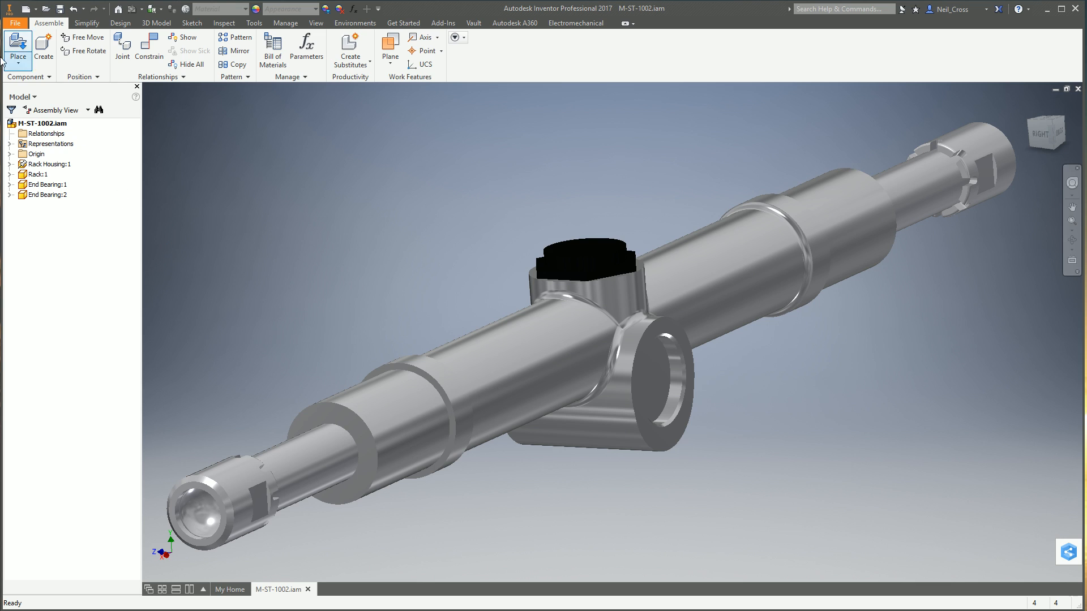
{"action": "left_click", "coordinate": [15, 23]}
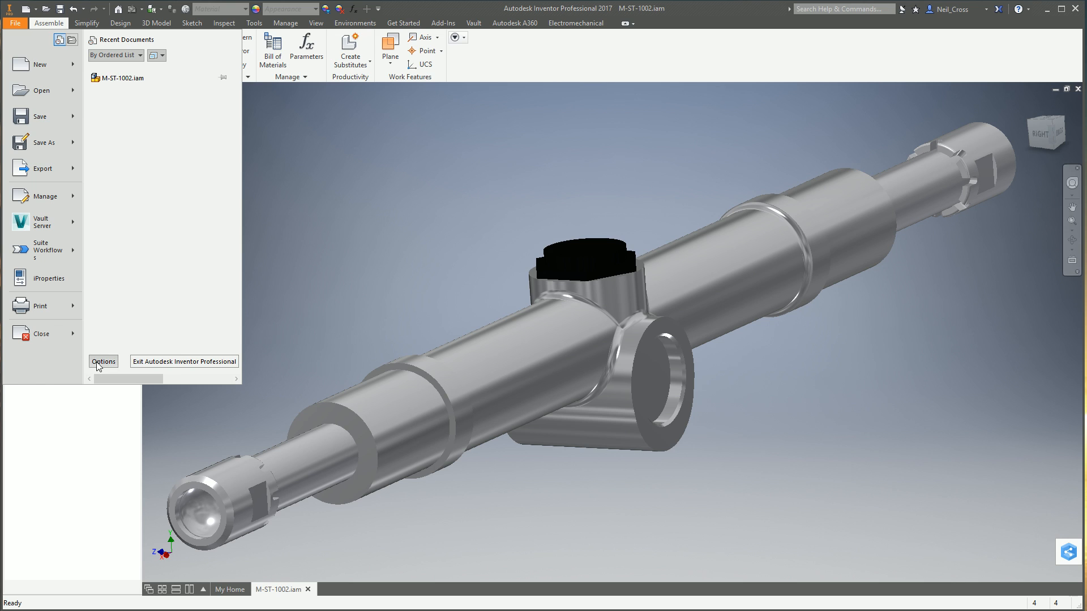
{"action": "left_click", "coordinate": [103, 361]}
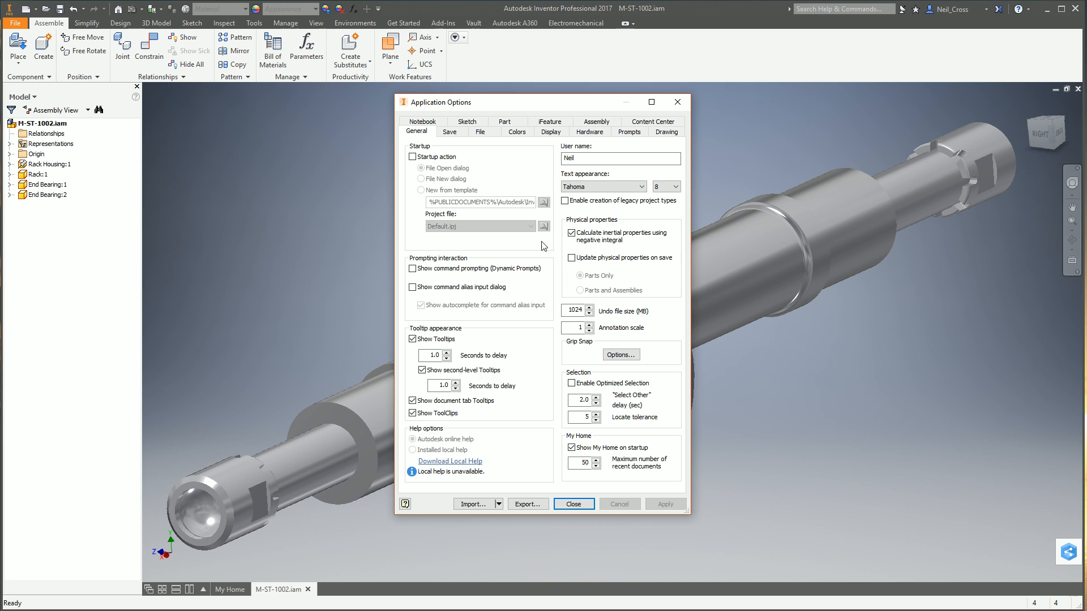
{"action": "mouse_move", "coordinate": [516, 305]}
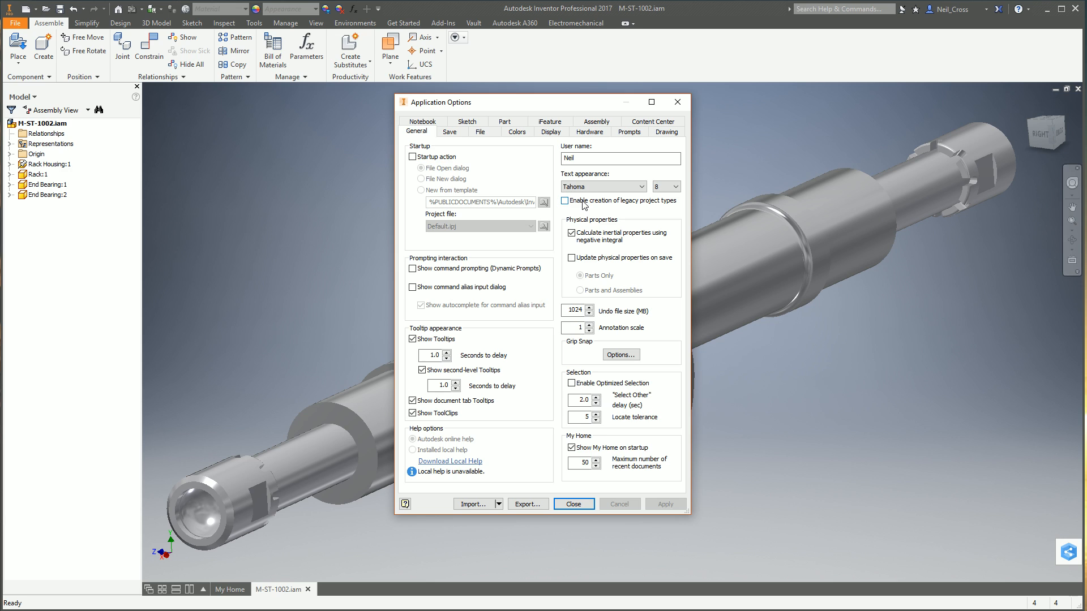
{"action": "left_click", "coordinate": [573, 504]}
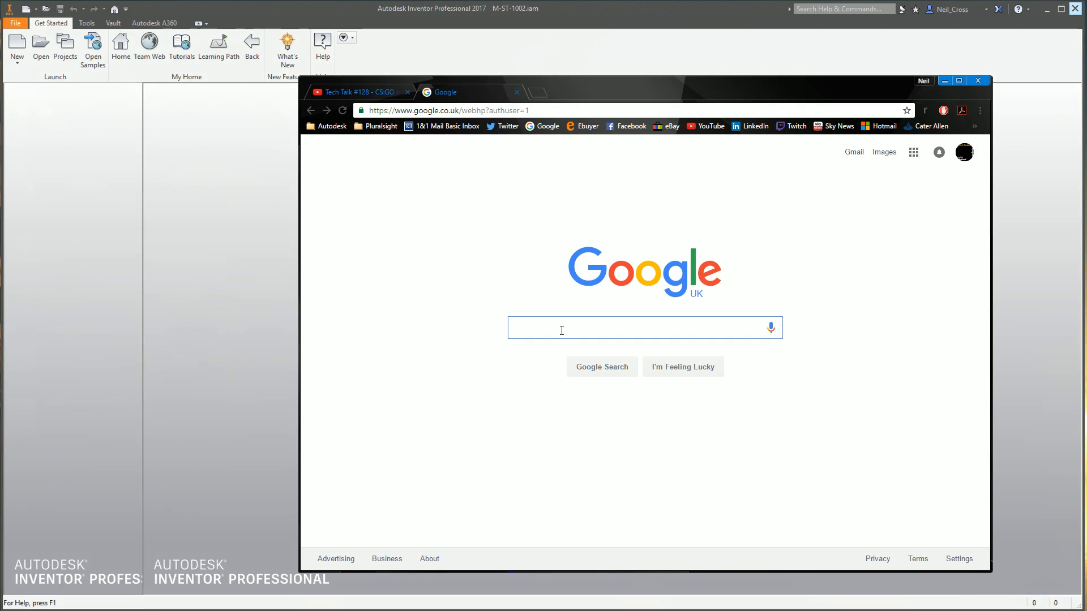
Search Google for 'inventor reset utility'.
{"action": "type", "text": "i"}
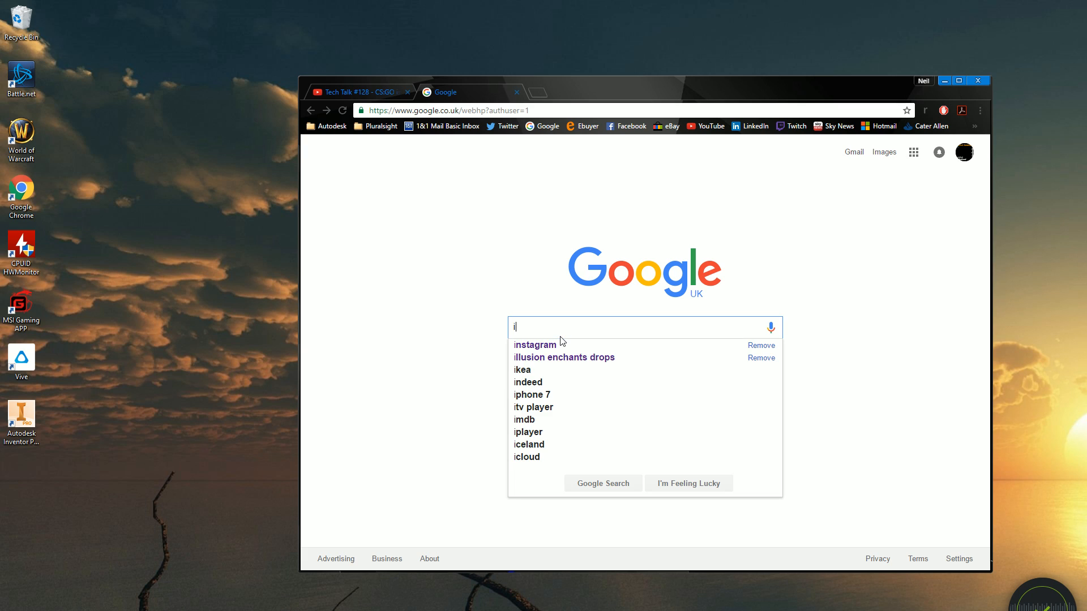
{"action": "type", "text": "inventor reset utility"}
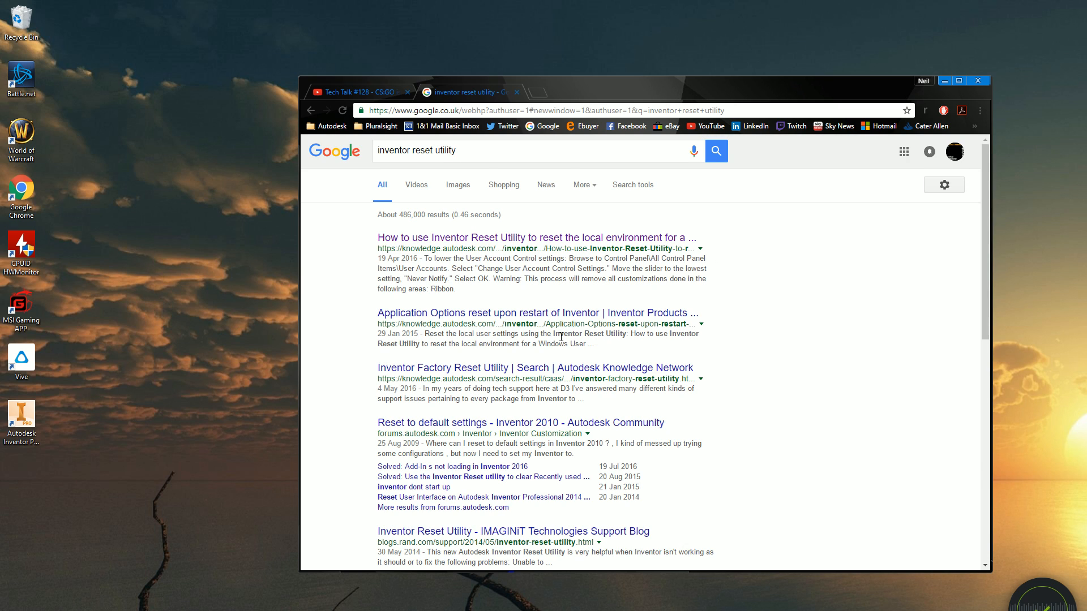
{"action": "mouse_move", "coordinate": [408, 251]}
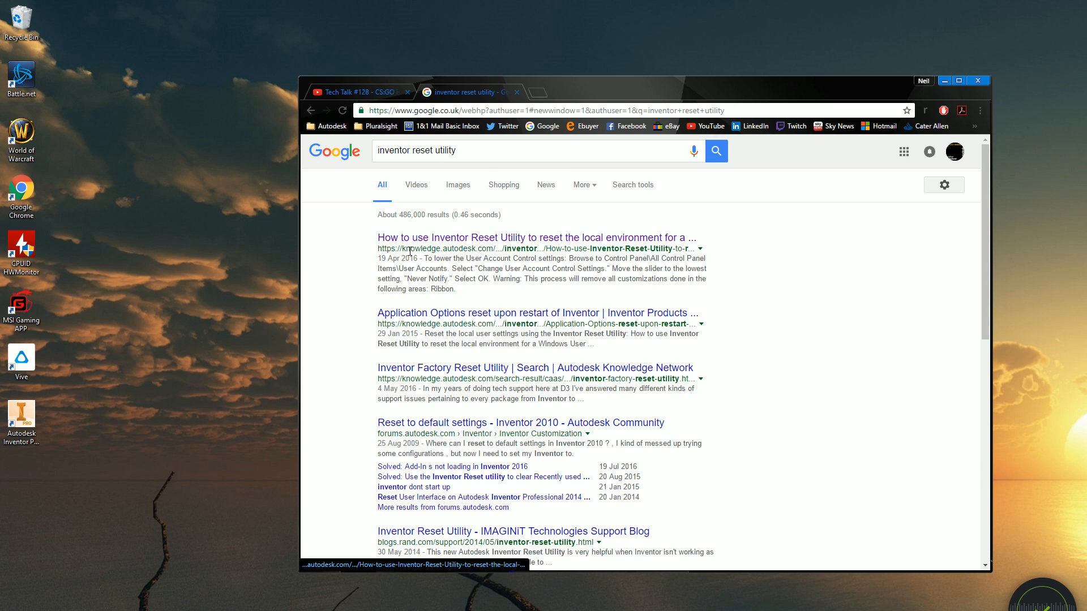
Read the Autodesk Knowledge Network article on Inventor Reset Utility down to its InventorReset_v1.1.zip attachment.
{"action": "left_click", "coordinate": [532, 238]}
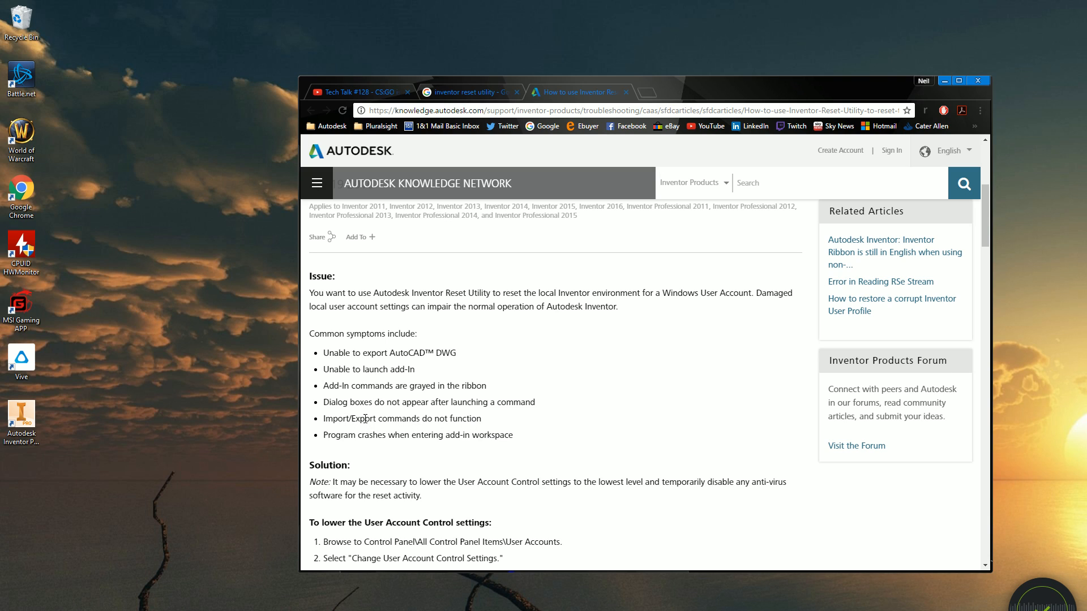
{"action": "scroll", "scroll_direction": "down", "scroll_amount": 3}
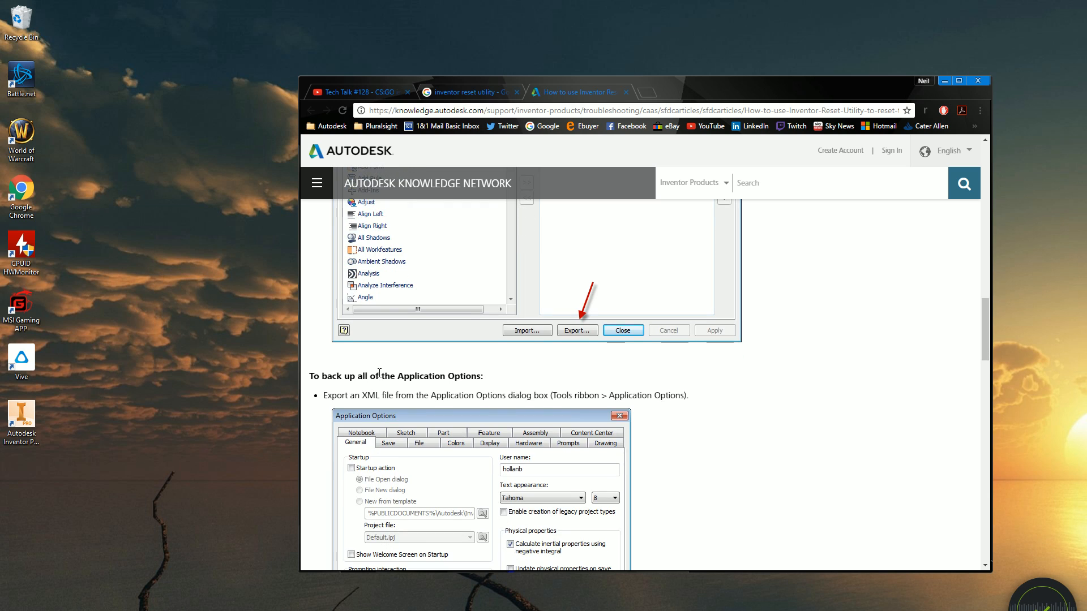
{"action": "scroll", "scroll_direction": "down", "scroll_amount": 3}
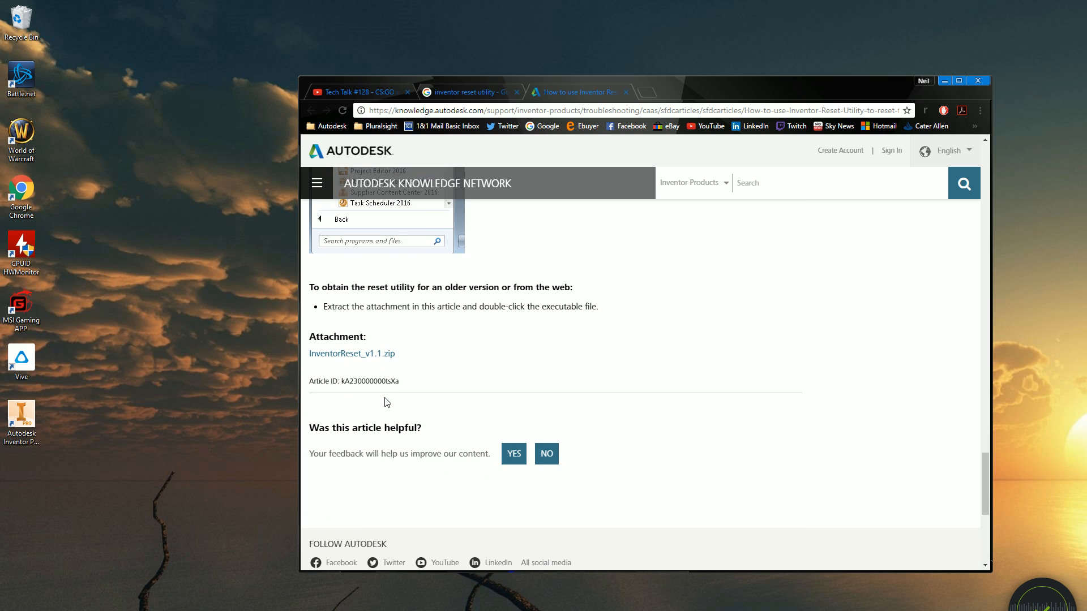
{"action": "mouse_move", "coordinate": [442, 273]}
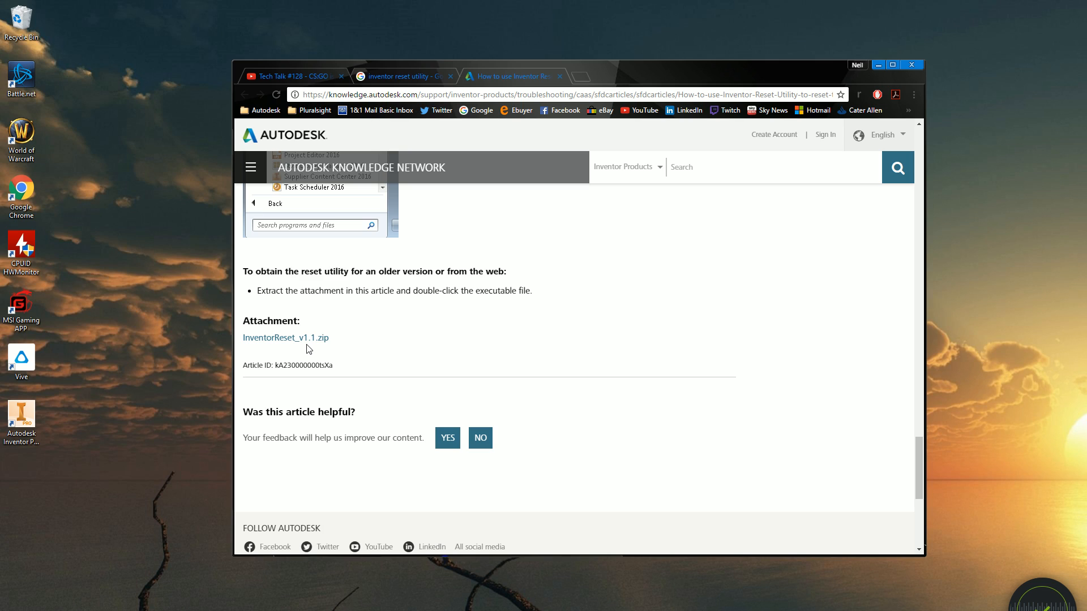
{"action": "mouse_move", "coordinate": [373, 327]}
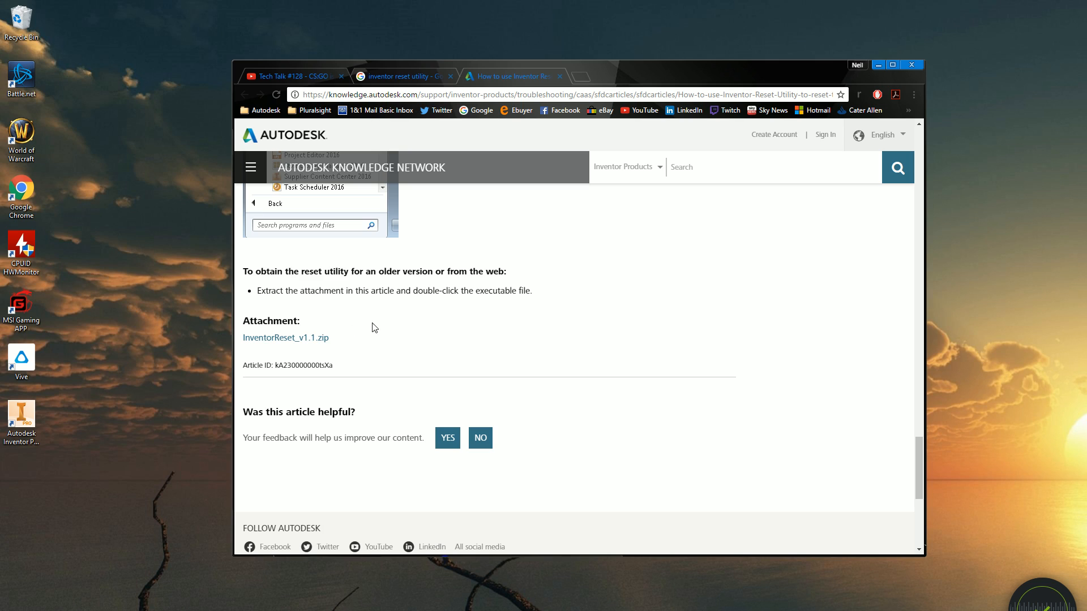
{"action": "mouse_move", "coordinate": [291, 346]}
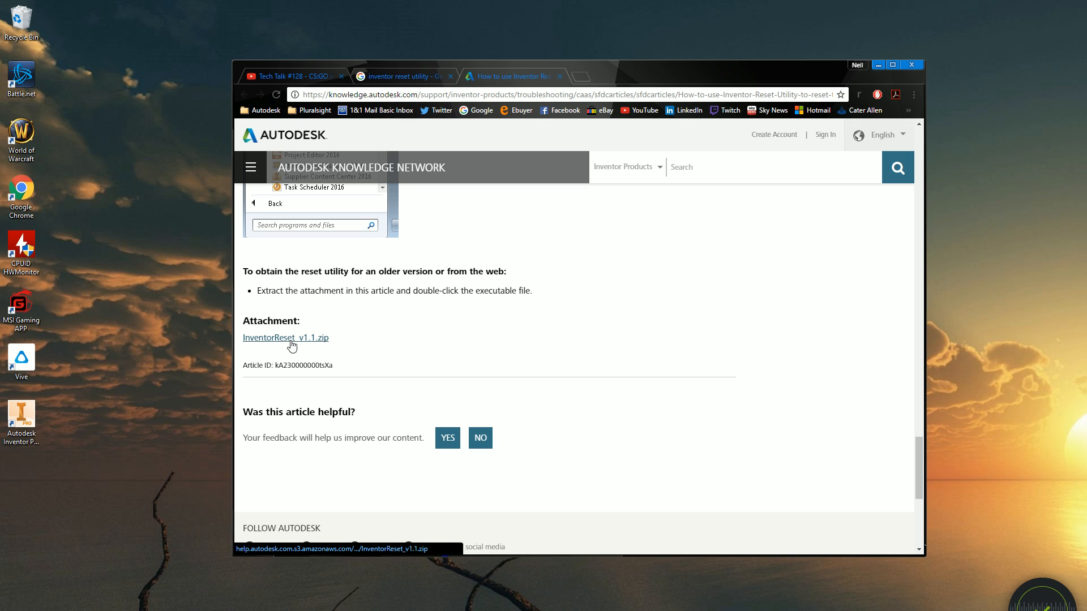
Download InventorReset_v1.1.zip, extract it to a desktop folder and view its contents in File Explorer.
{"action": "left_click", "coordinate": [284, 338]}
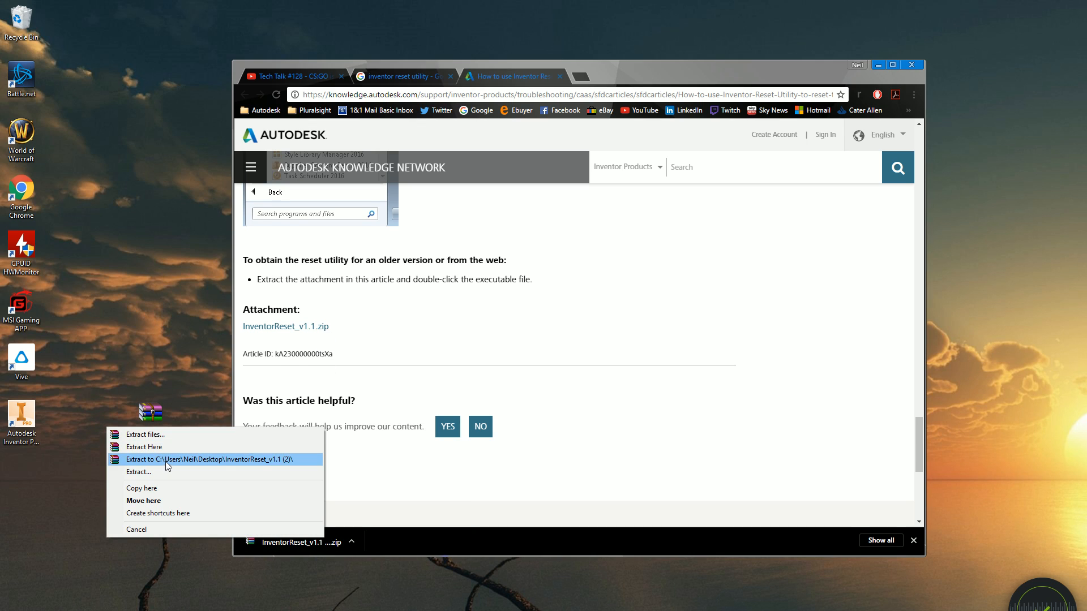
{"action": "left_click", "coordinate": [211, 460]}
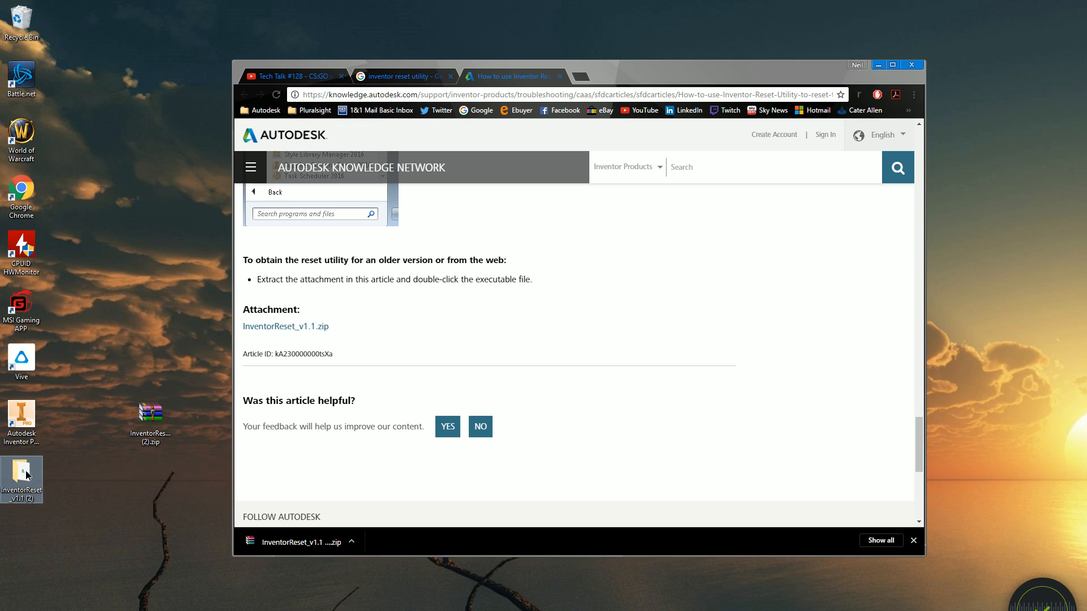
{"action": "double_click", "coordinate": [22, 477]}
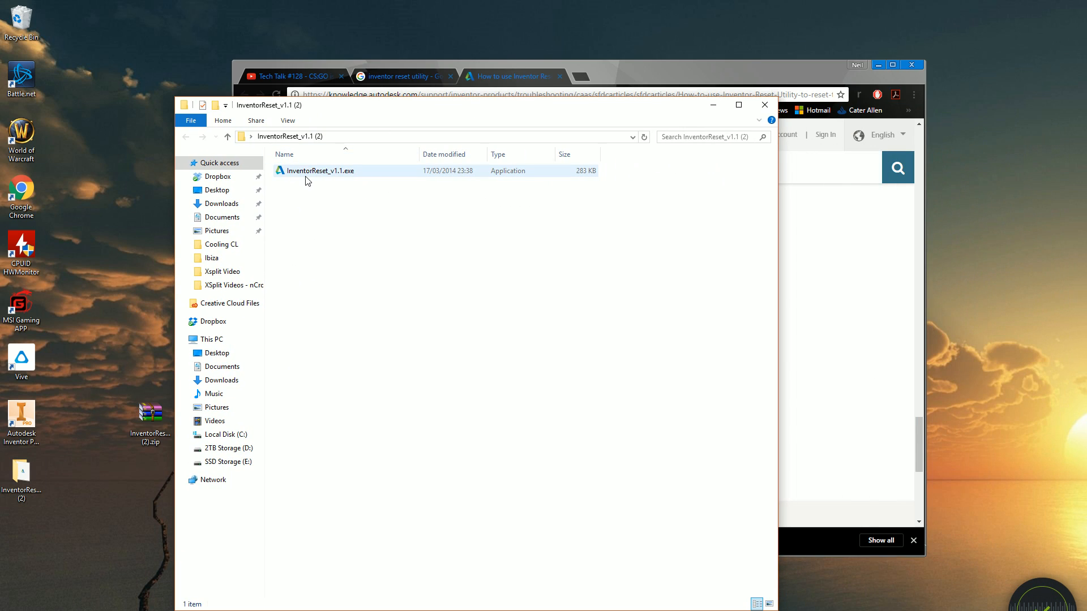
Launch InventorReset_v1.1.exe so the Inventor Reset window lists version 2017.
{"action": "double_click", "coordinate": [321, 170]}
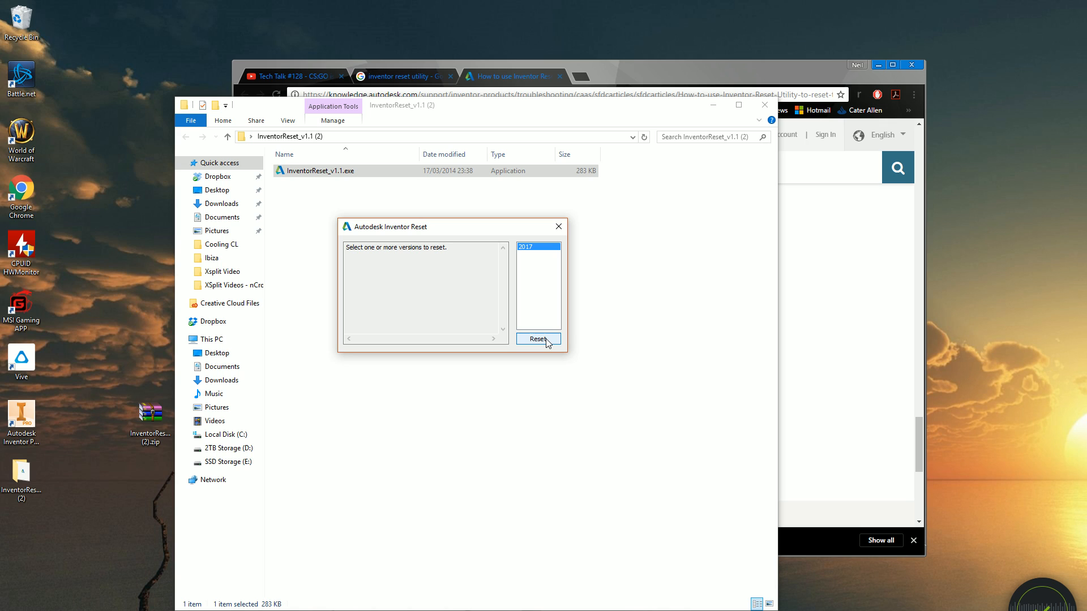
Run and confirm the factory reset of Inventor 2017's settings.
{"action": "left_click", "coordinate": [538, 339]}
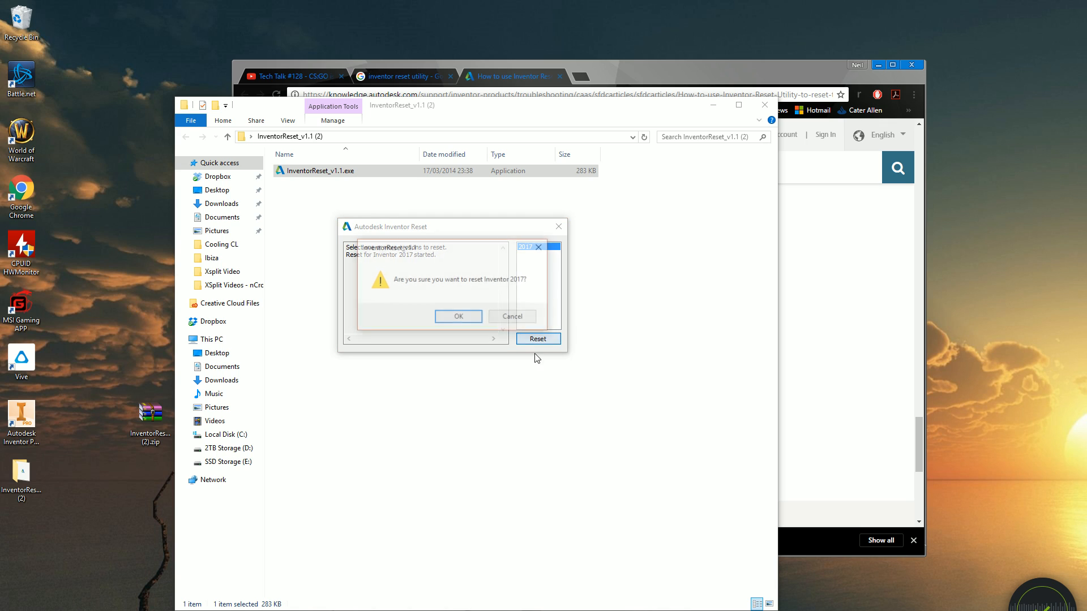
{"action": "left_click", "coordinate": [458, 315]}
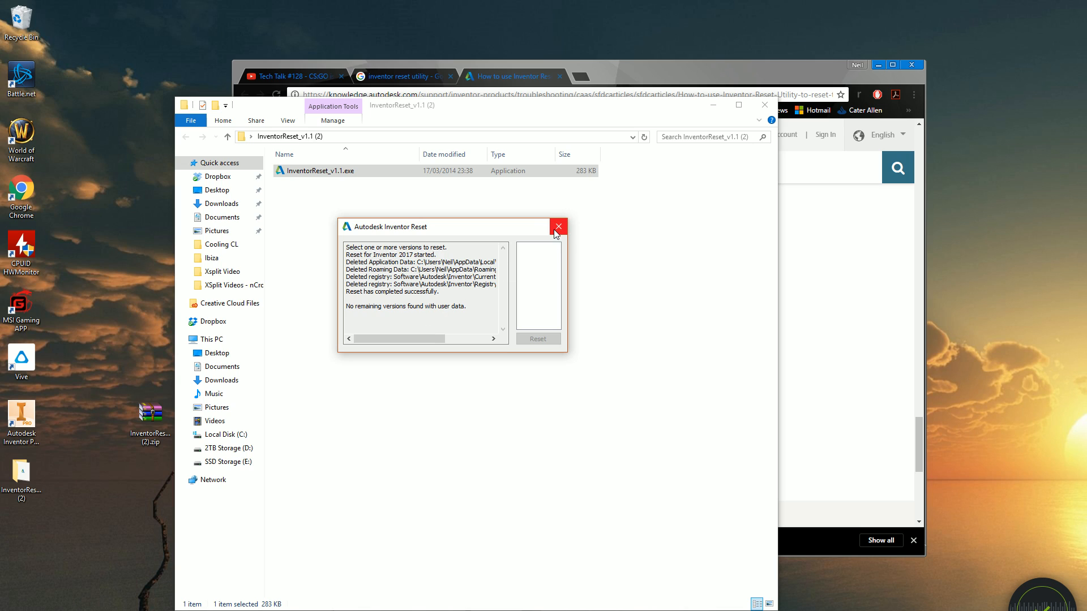
{"action": "mouse_move", "coordinate": [551, 231]}
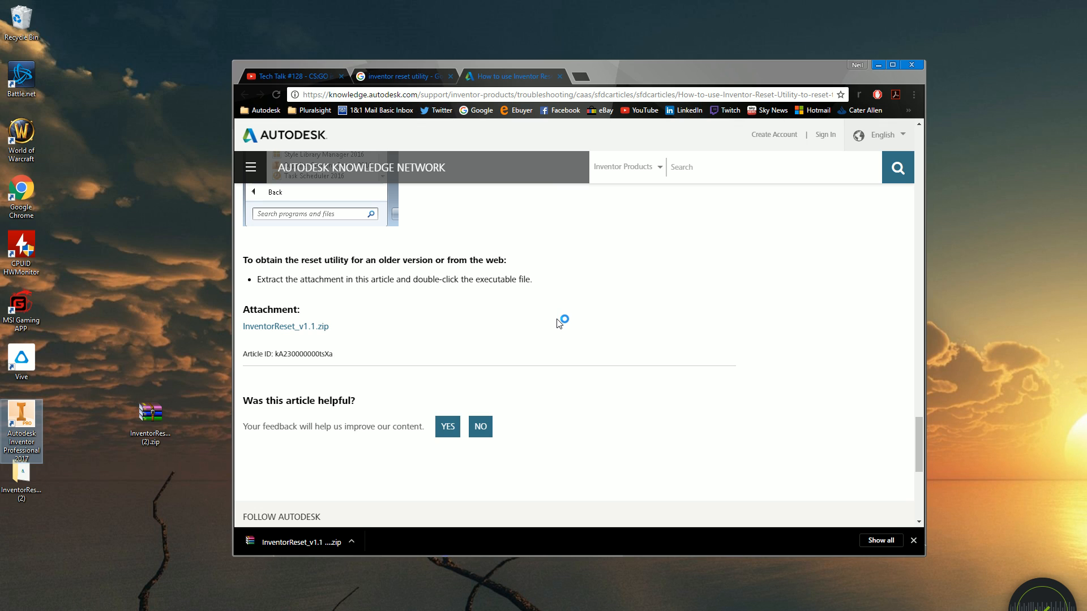
Relaunch Inventor 2017 and, in the Add-in Manager, clear Block on 3DxInventor so it loads automatically.
{"action": "double_click", "coordinate": [22, 416]}
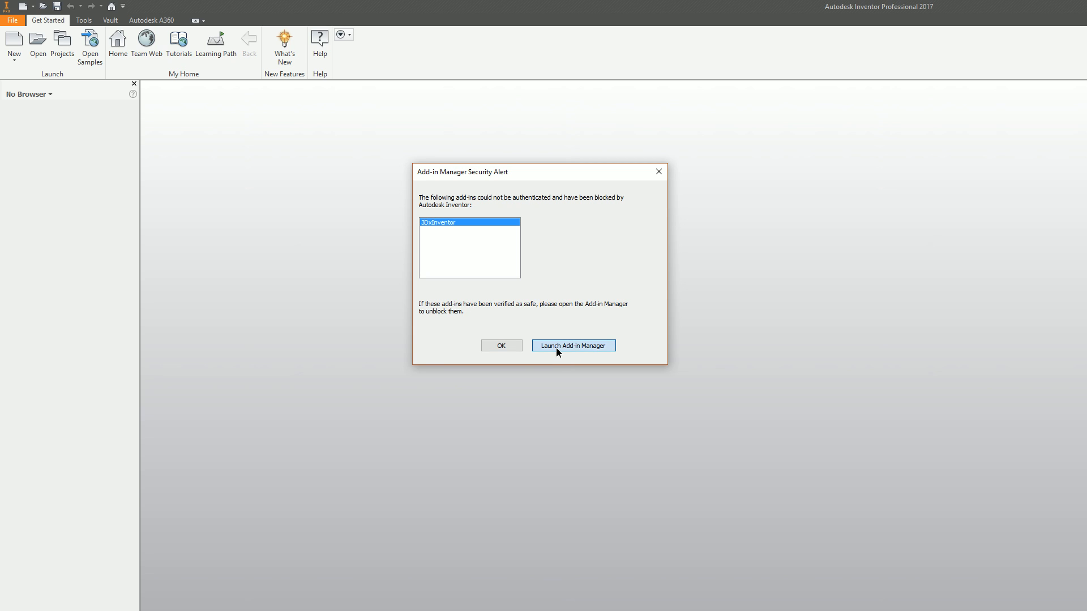
{"action": "left_click", "coordinate": [572, 345]}
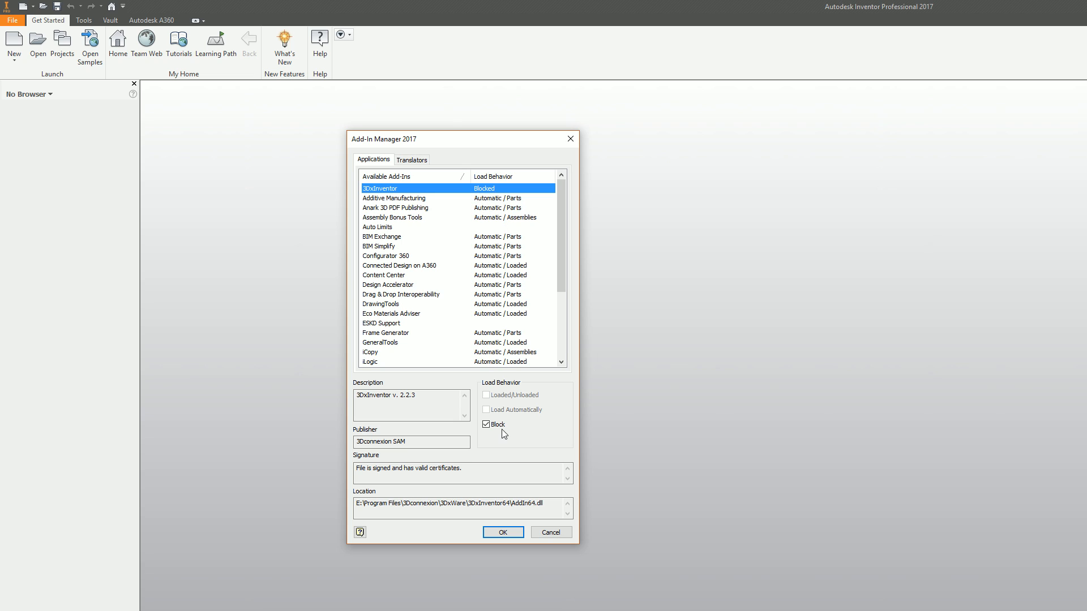
{"action": "left_click", "coordinate": [486, 424]}
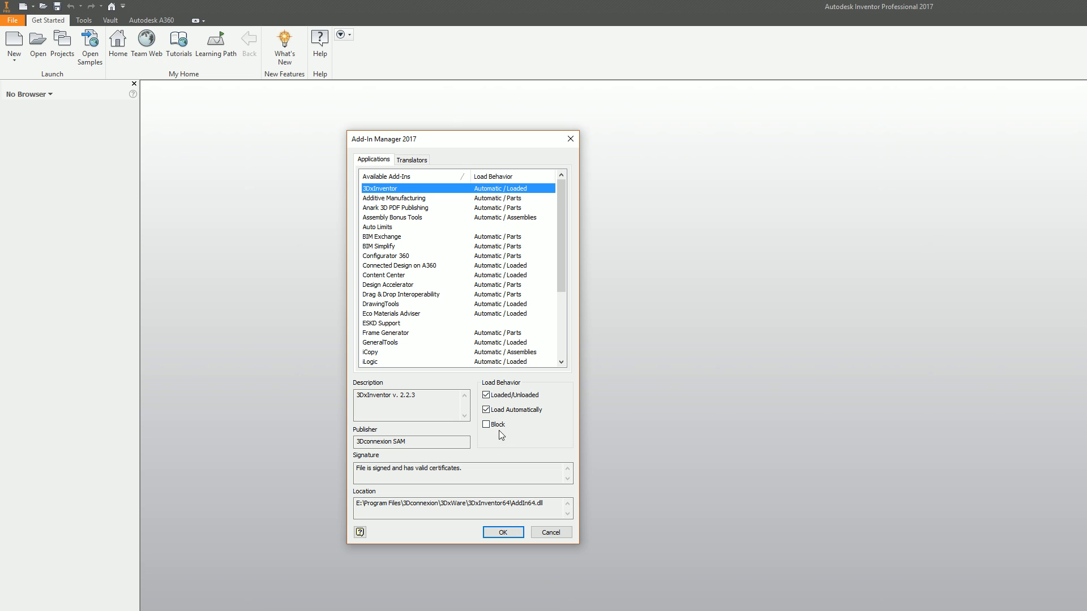
{"action": "mouse_move", "coordinate": [504, 497]}
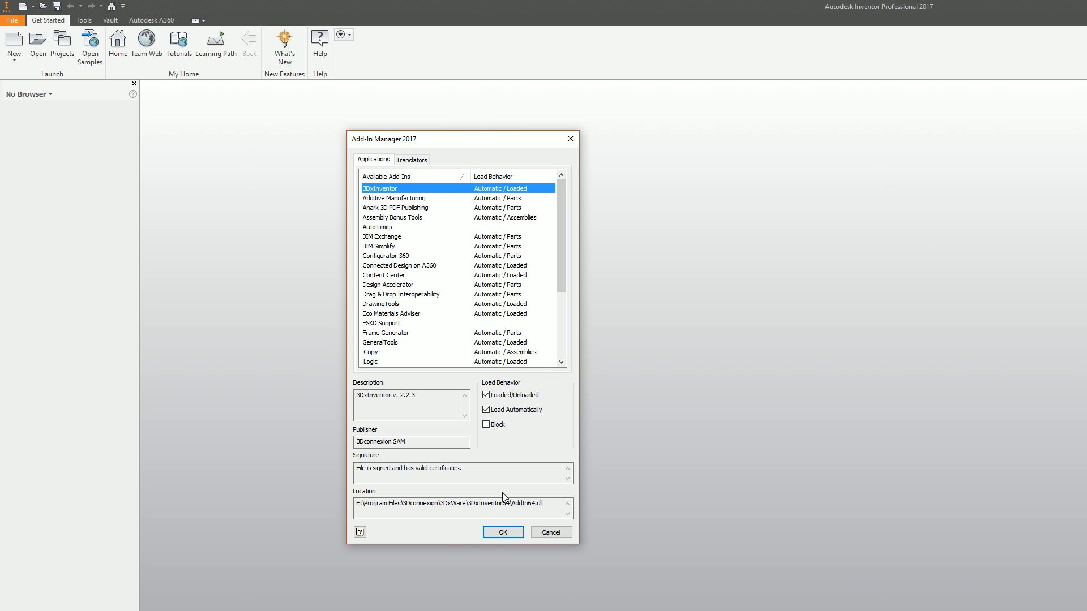
{"action": "left_click", "coordinate": [503, 532]}
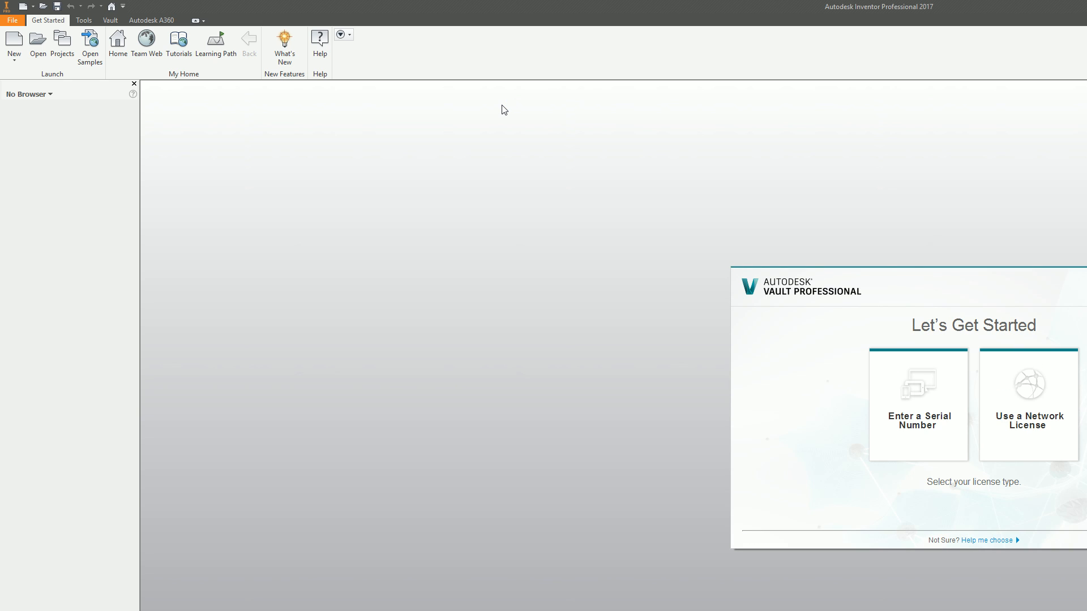
{"action": "mouse_move", "coordinate": [905, 275]}
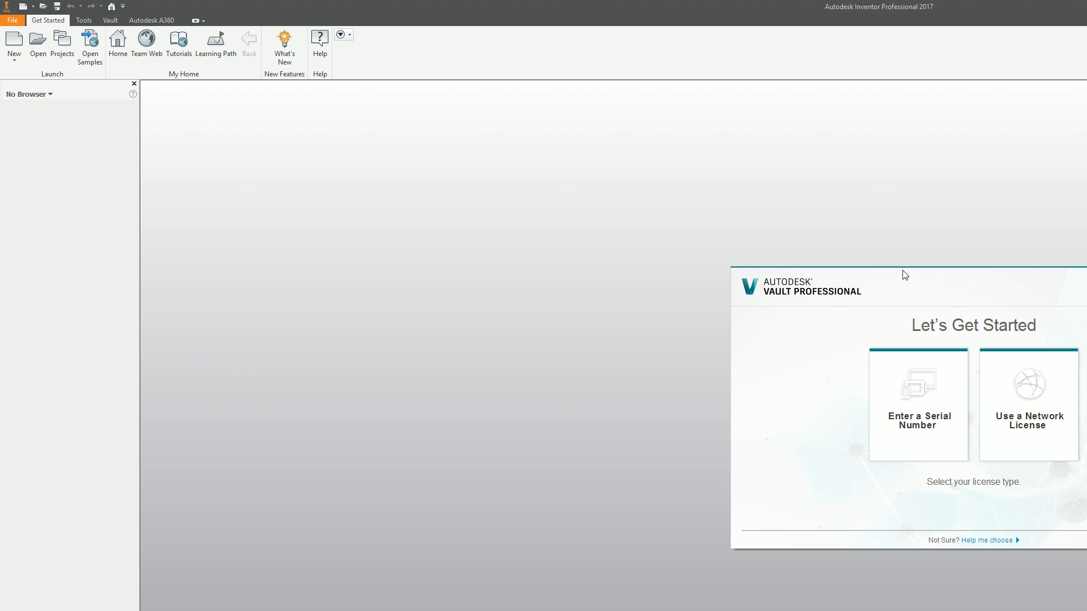
{"action": "mouse_move", "coordinate": [957, 313]}
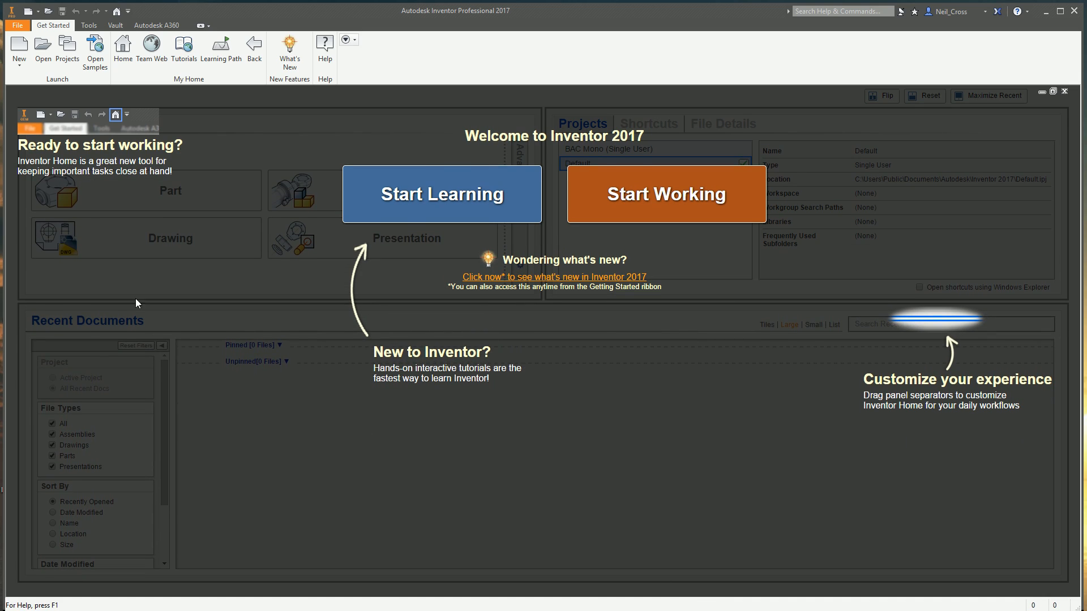
{"action": "left_click", "coordinate": [17, 25]}
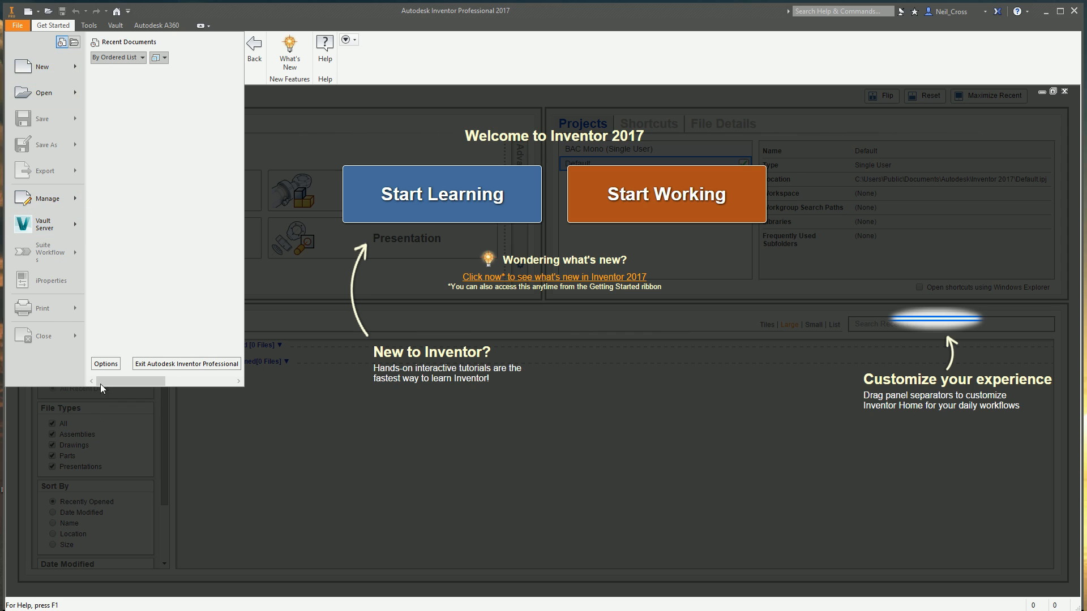
{"action": "left_click", "coordinate": [106, 364]}
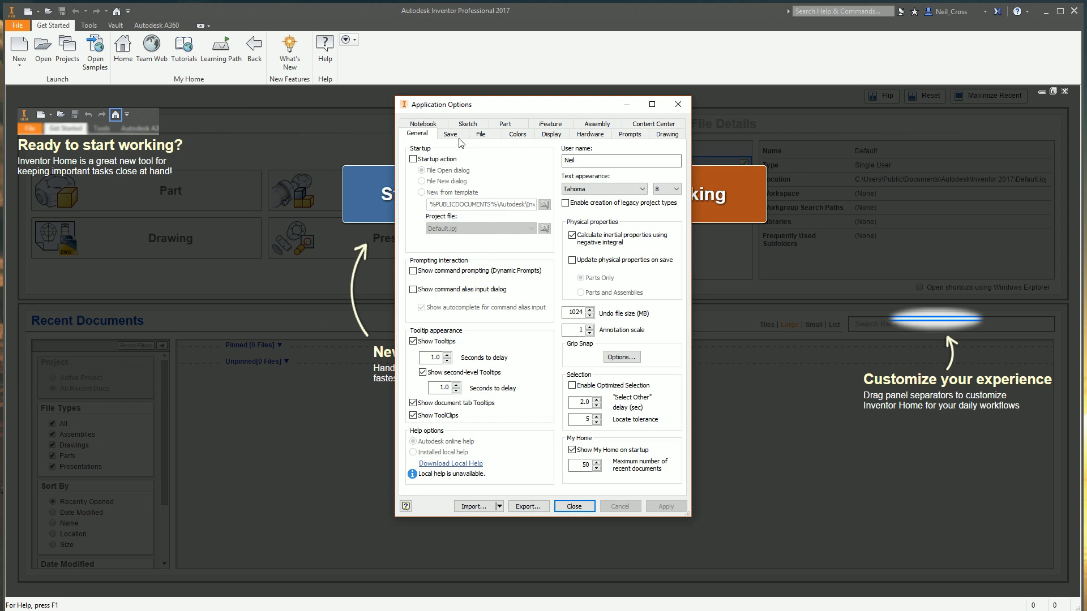
{"action": "left_click", "coordinate": [481, 134]}
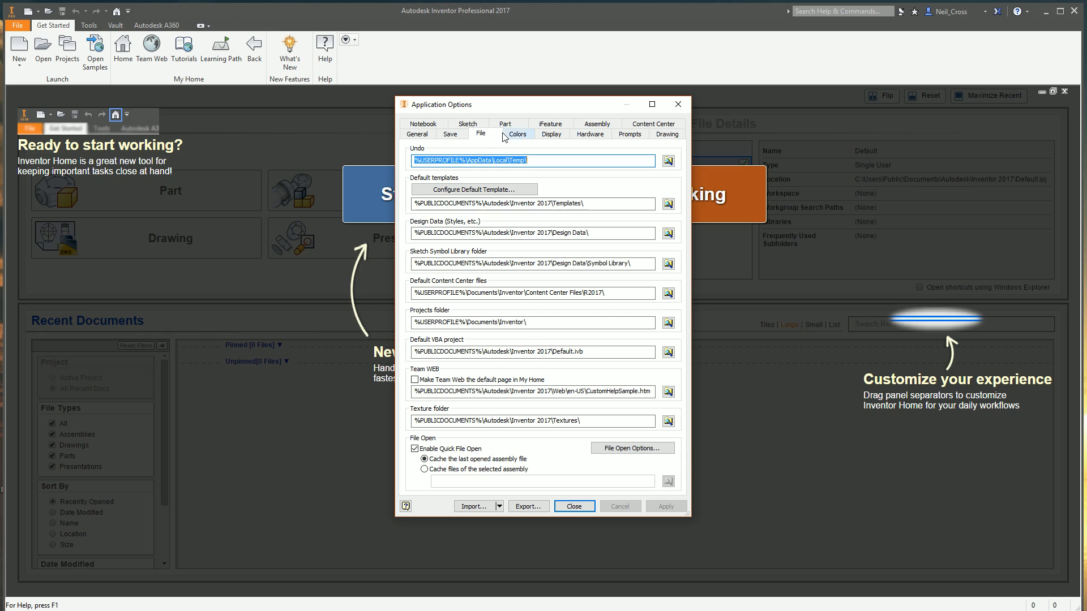
{"action": "left_click", "coordinate": [517, 134]}
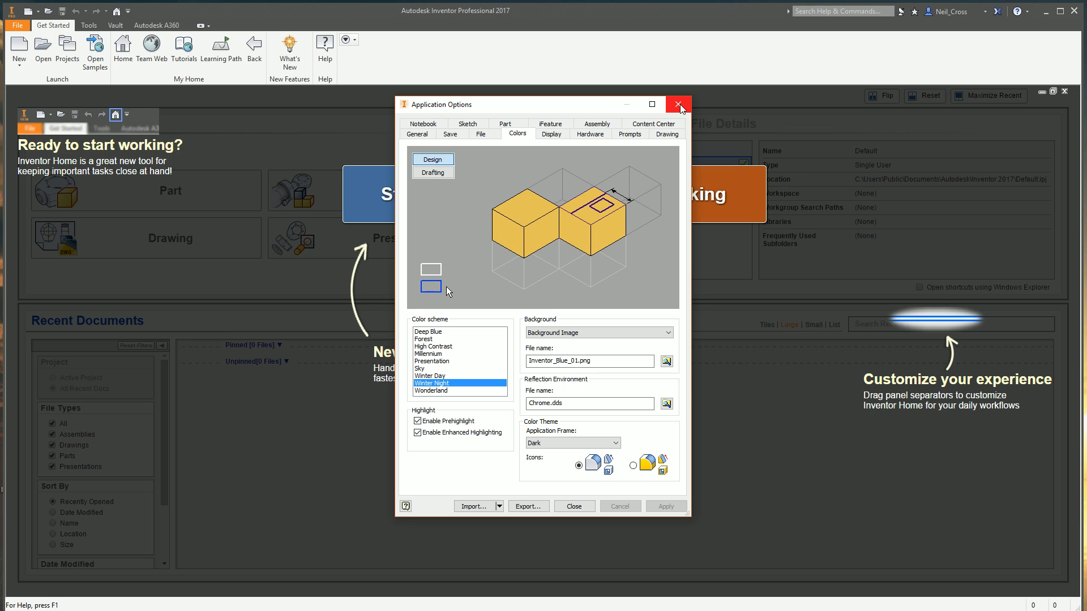
{"action": "left_click", "coordinate": [678, 104]}
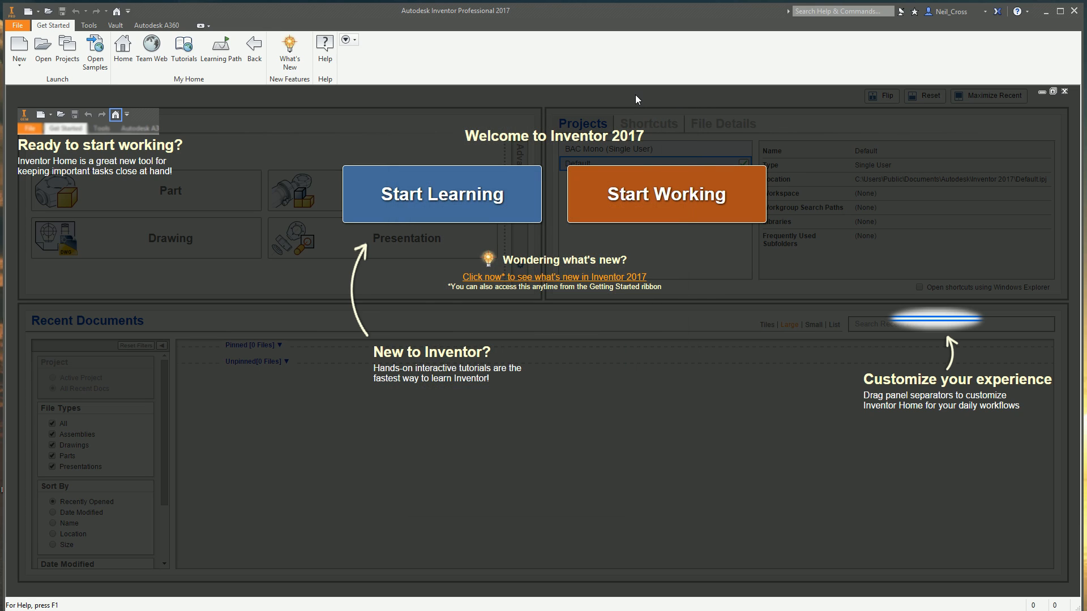
{"action": "mouse_move", "coordinate": [634, 156]}
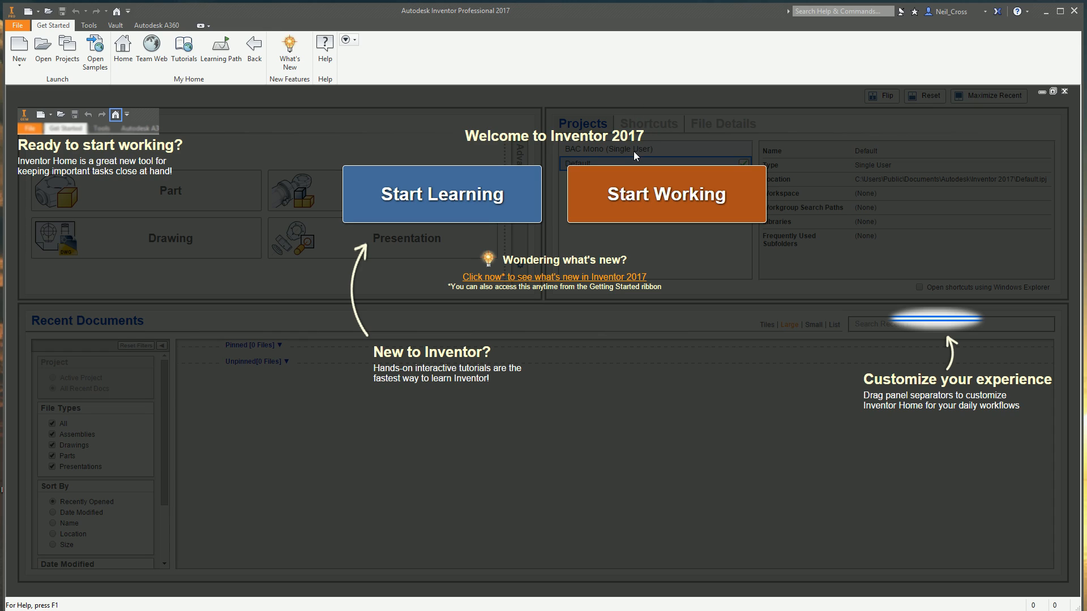
{"action": "mouse_move", "coordinate": [708, 217]}
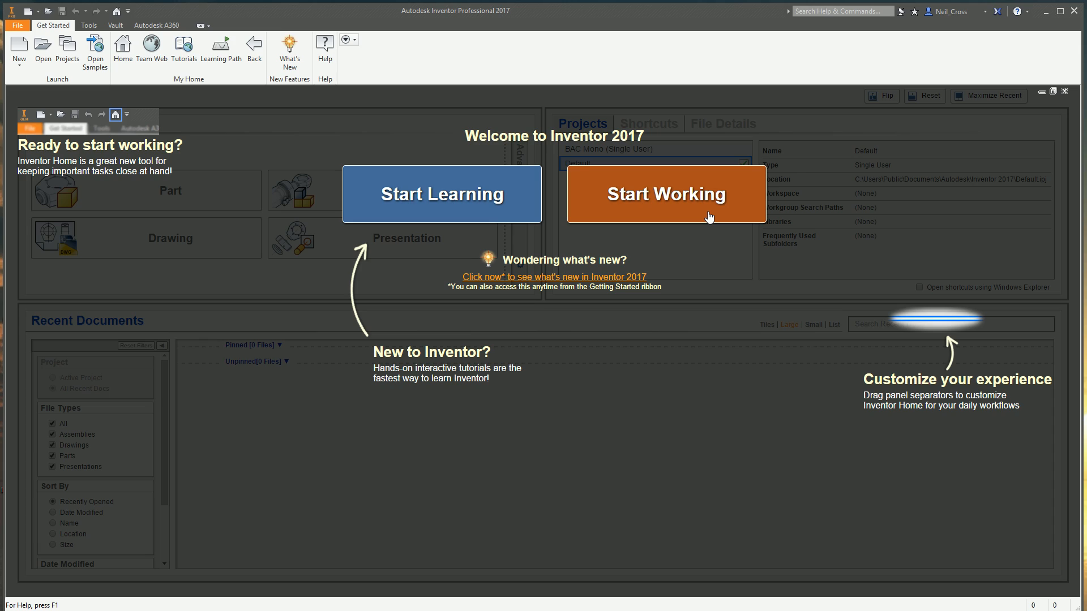
{"action": "mouse_move", "coordinate": [945, 67]}
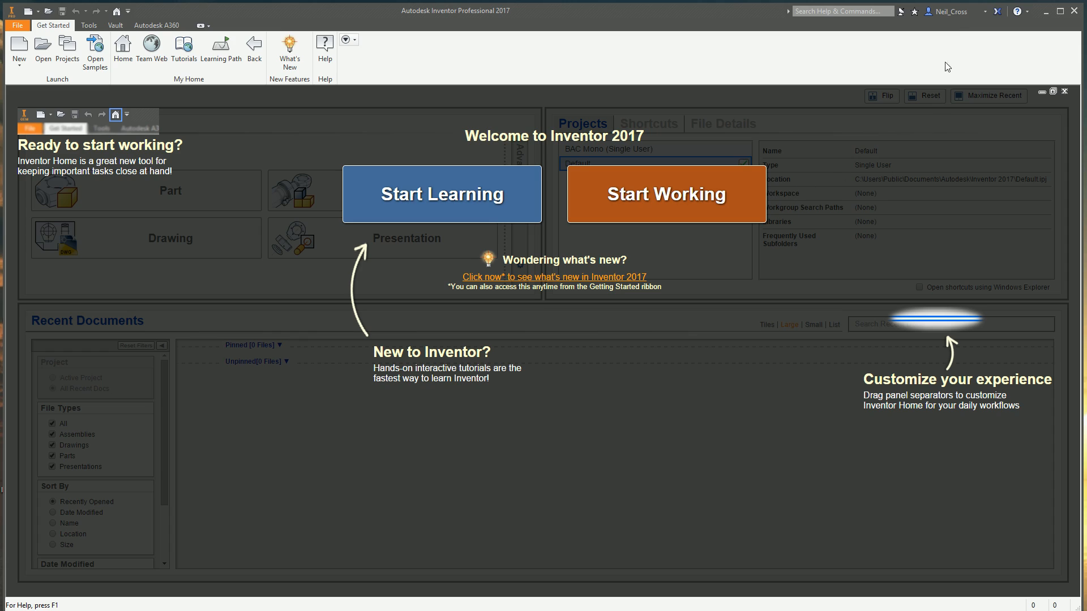
{"action": "mouse_move", "coordinate": [728, 6]}
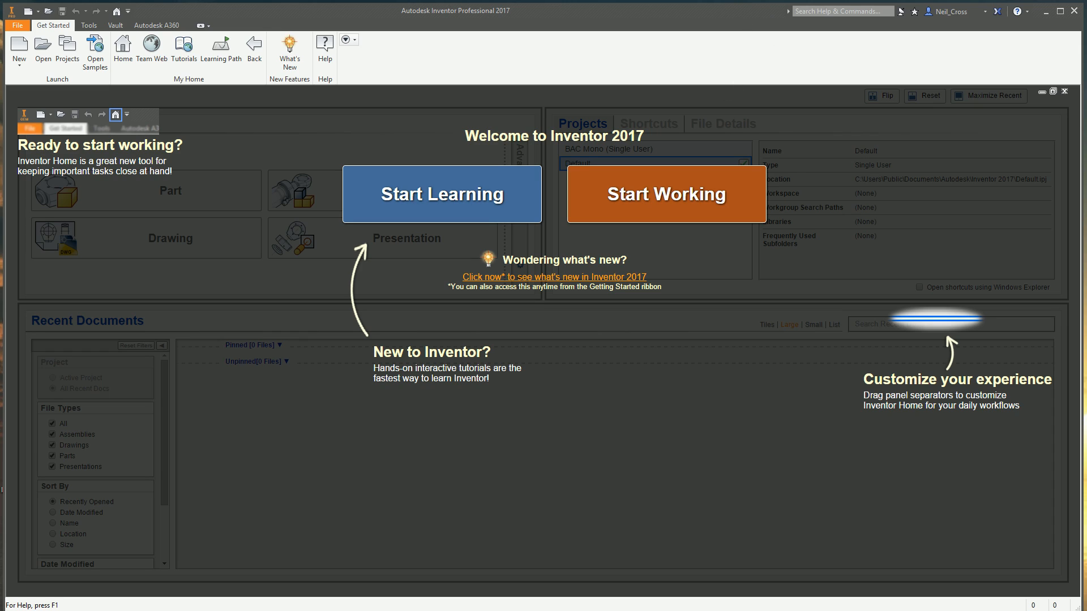
{"action": "mouse_move", "coordinate": [1071, 177]}
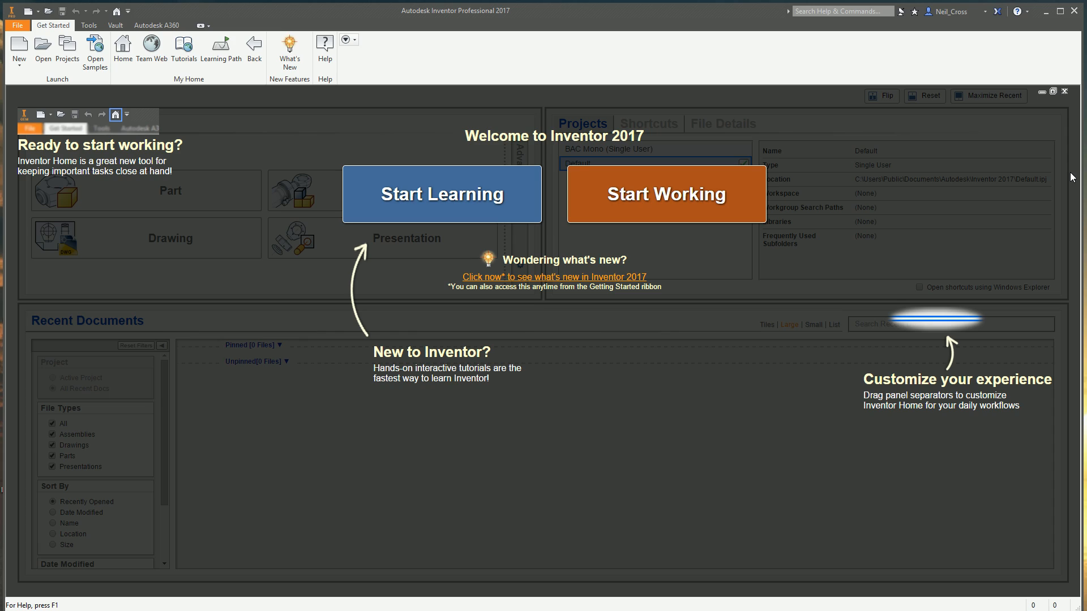